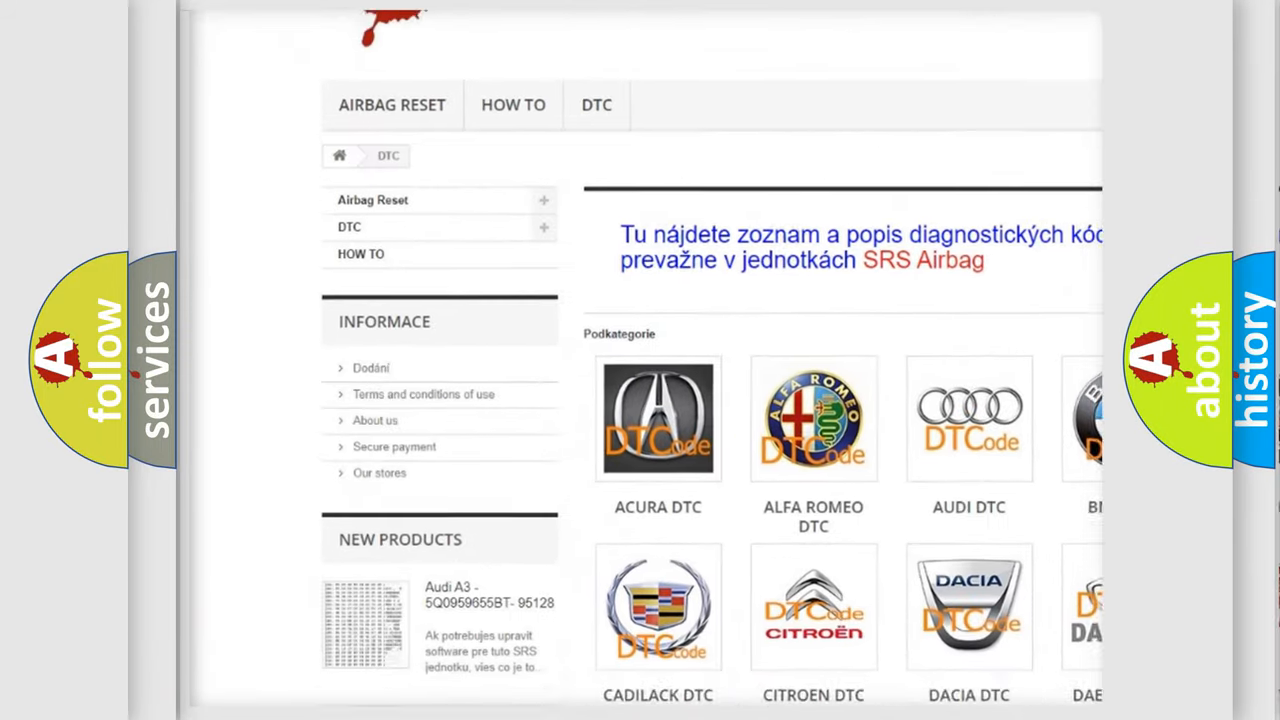
Step: Scroll down the DTC category page to the code table starting at B1001-64
scroll("down", 3)
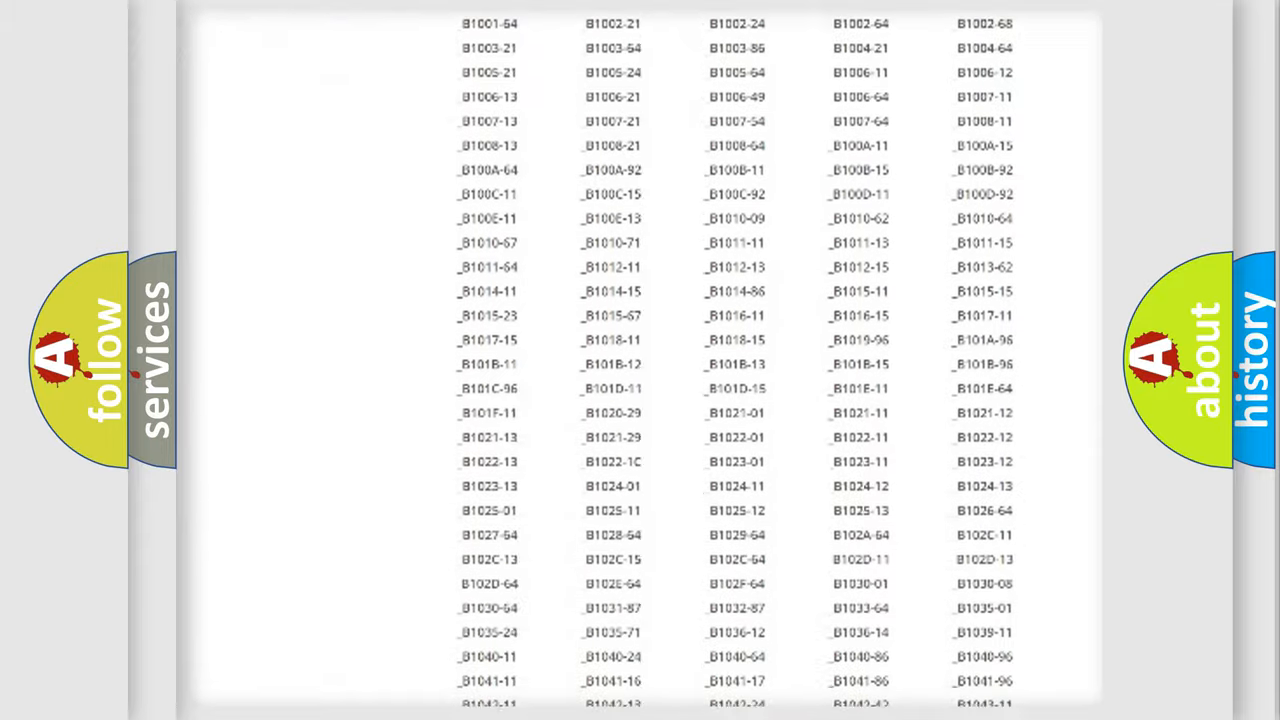
scroll("down", 3)
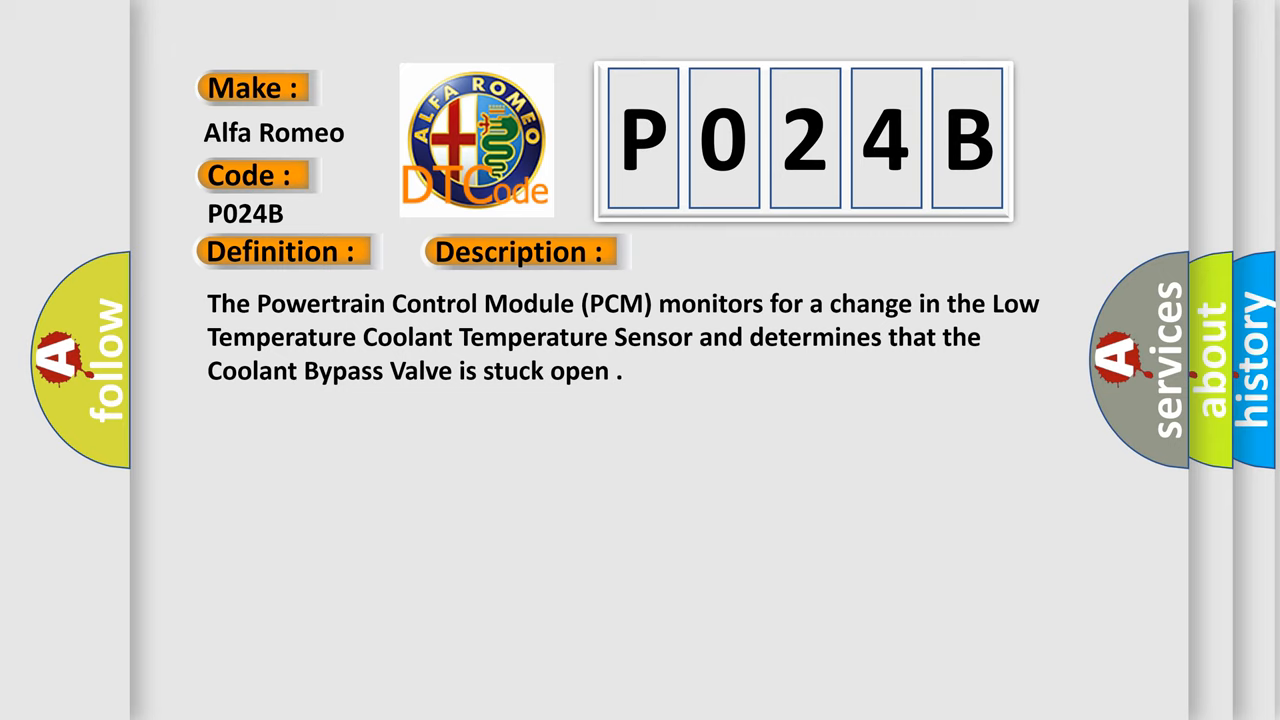
Step: Advance the slide to reveal the P024B Cause heading and its bullet list
left_click(733, 251)
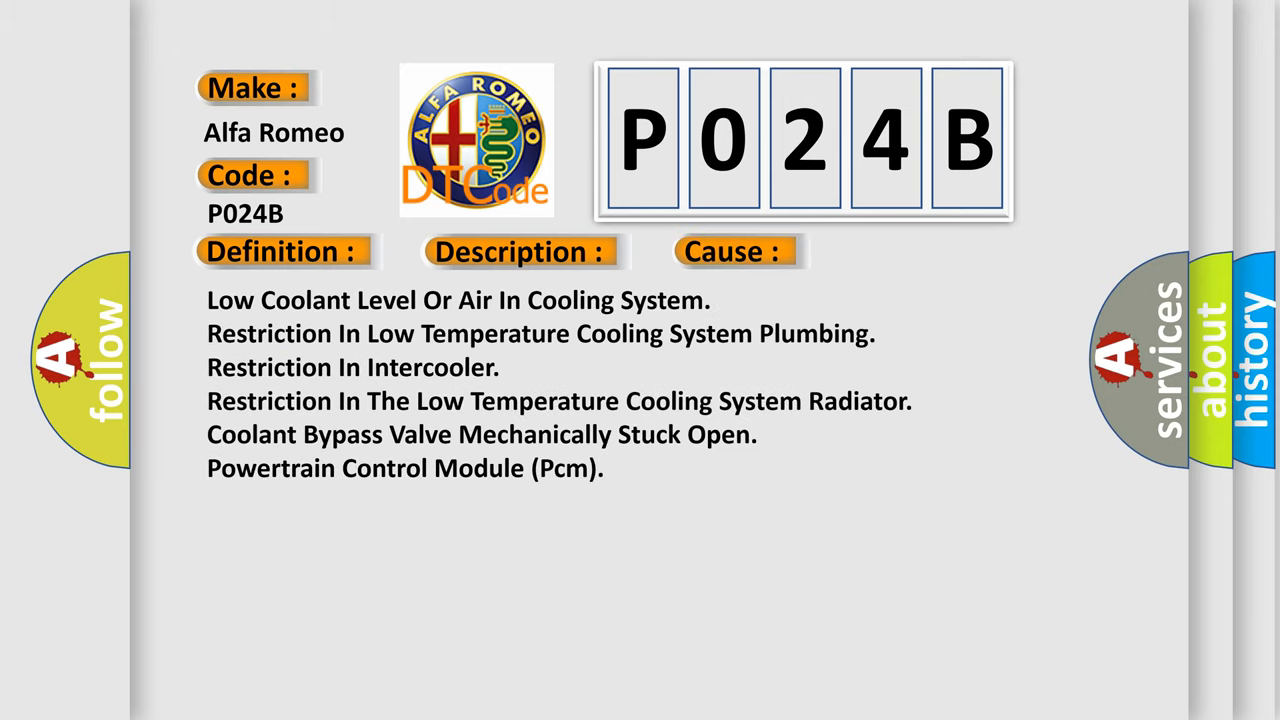